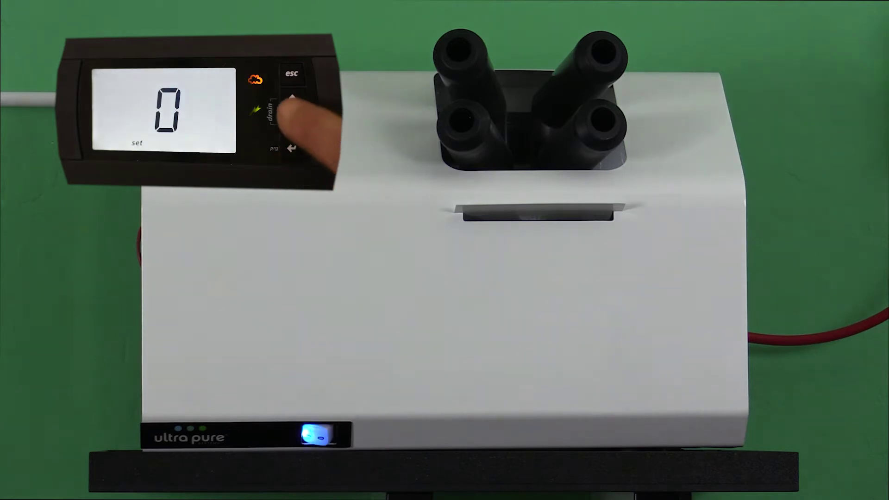
left_click(292, 94)
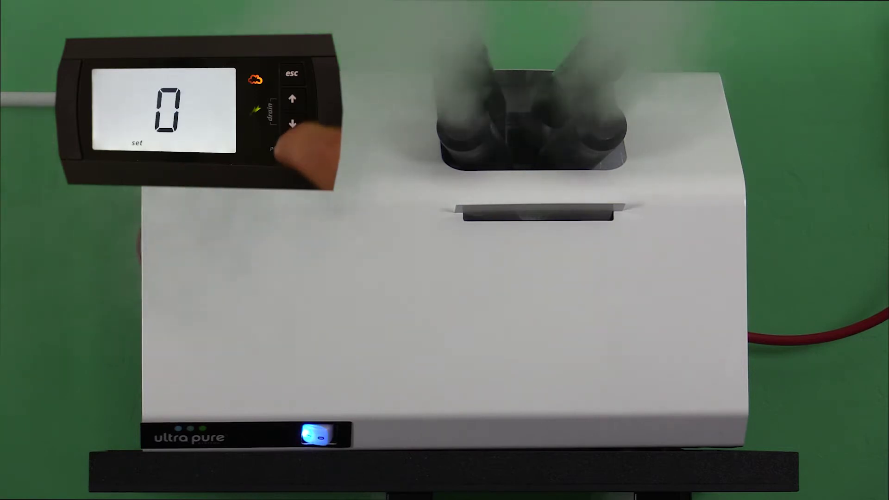
left_click(292, 124)
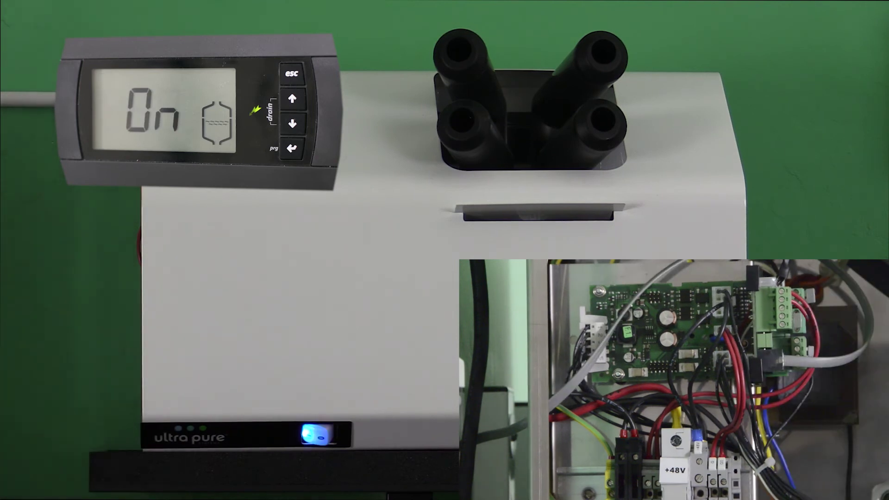
left_click(316, 440)
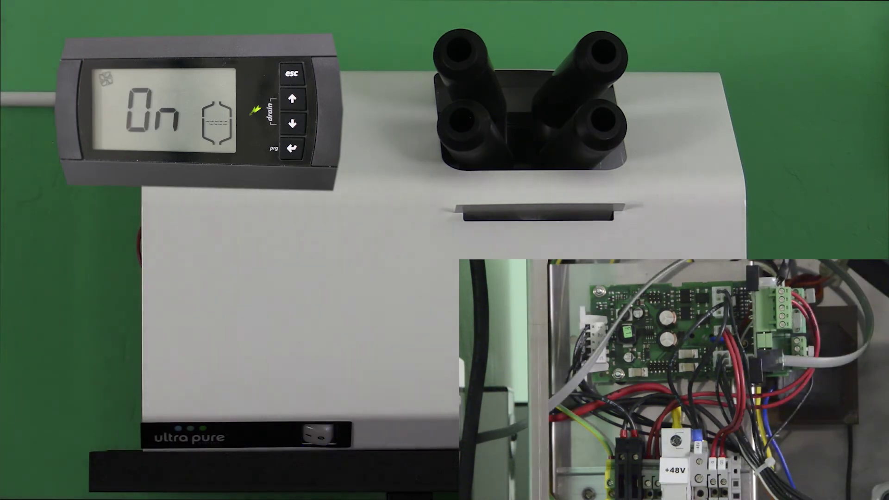